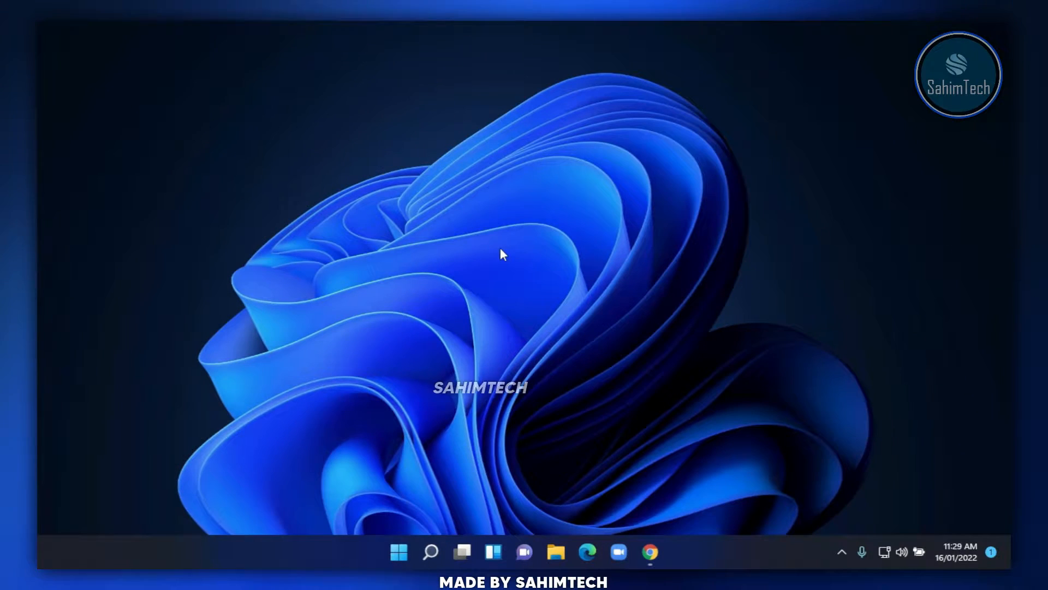
# Step: View the desktop's classic context menu, then download AcrylicMenus-Windows11.zip from Chrome's releases page
pyautogui.rightClick(502, 254)
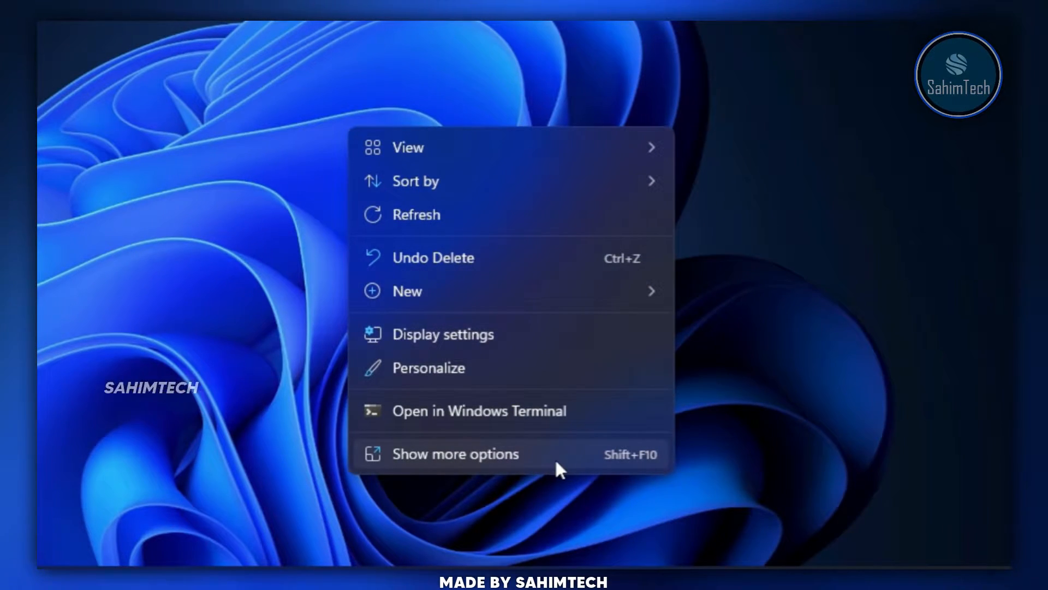
pyautogui.click(454, 454)
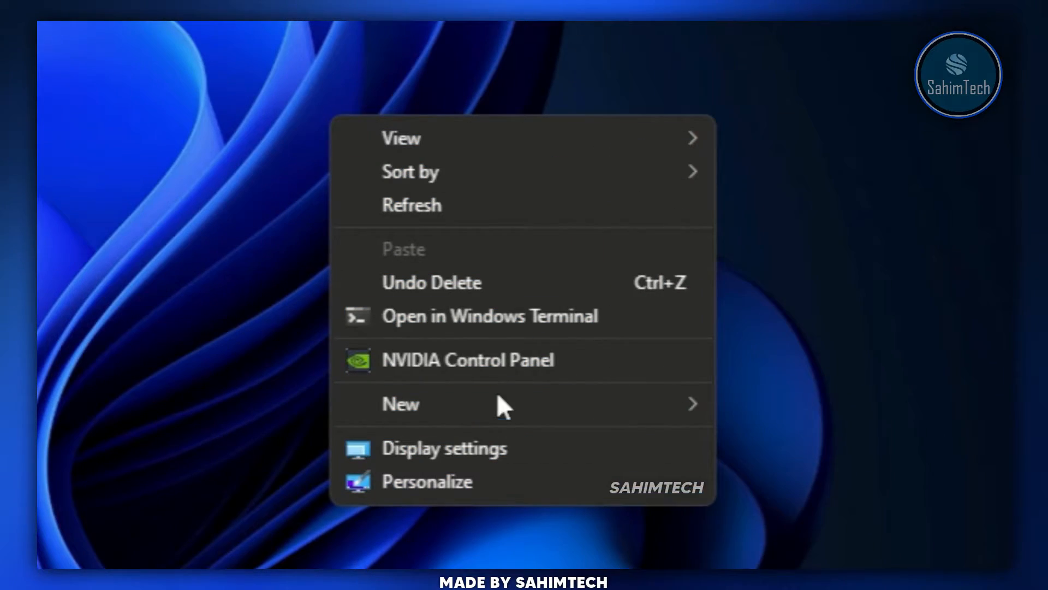
pyautogui.moveTo(262, 125)
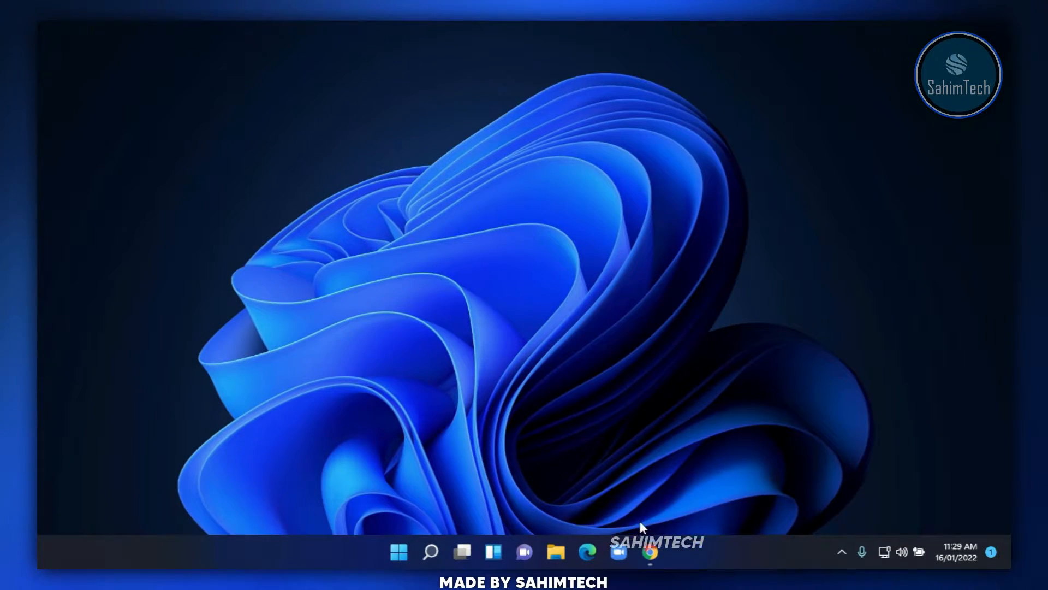
pyautogui.click(650, 553)
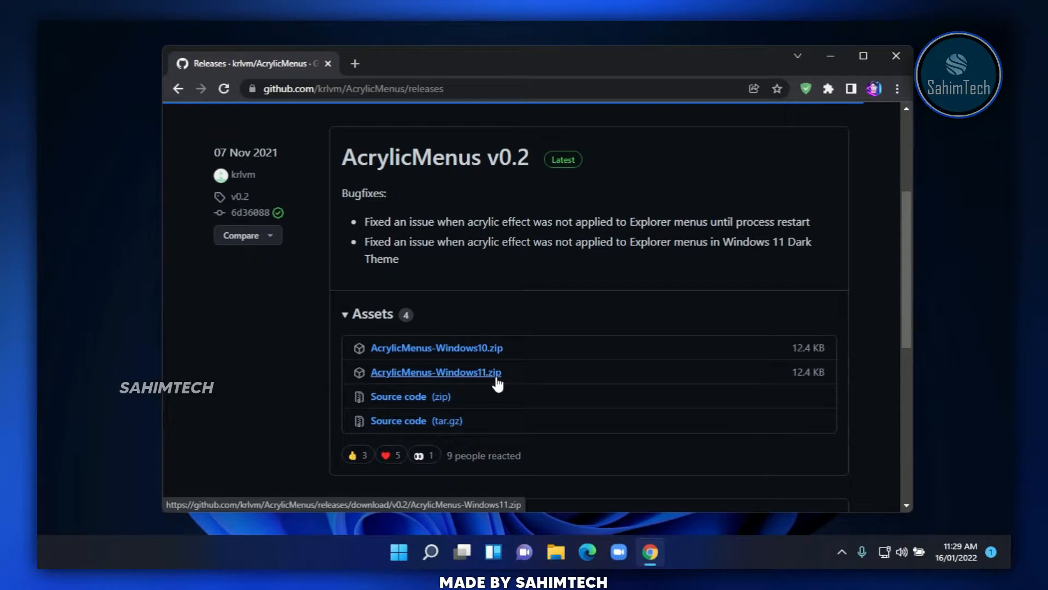
pyautogui.click(436, 372)
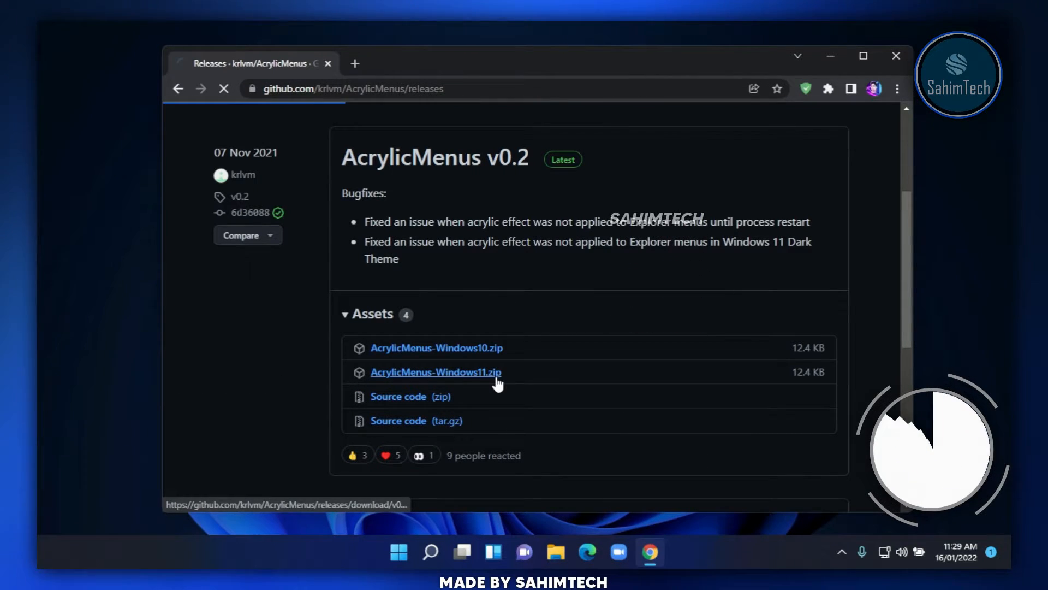
pyautogui.click(437, 372)
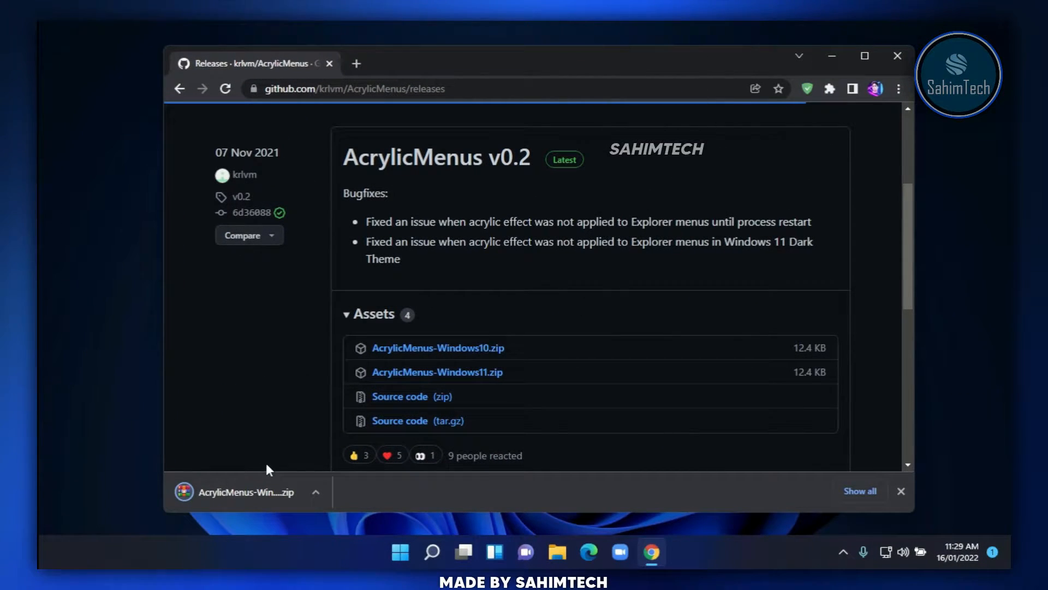
pyautogui.click(556, 552)
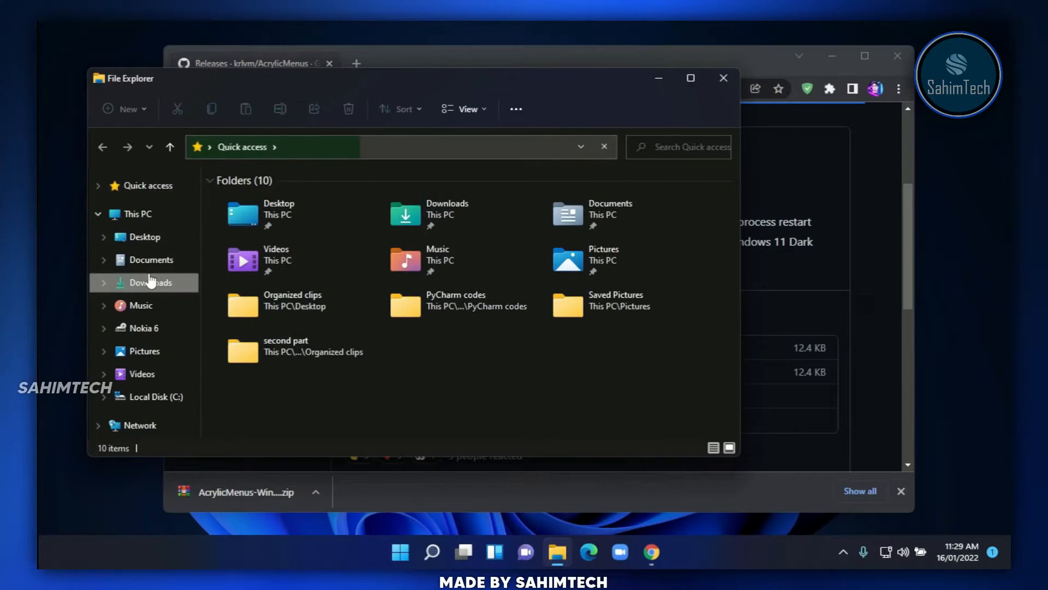
# Step: Extract the AcrylicMenus zip in Downloads to 'AcrylicMenus-Windows11\' and open that folder
pyautogui.click(150, 283)
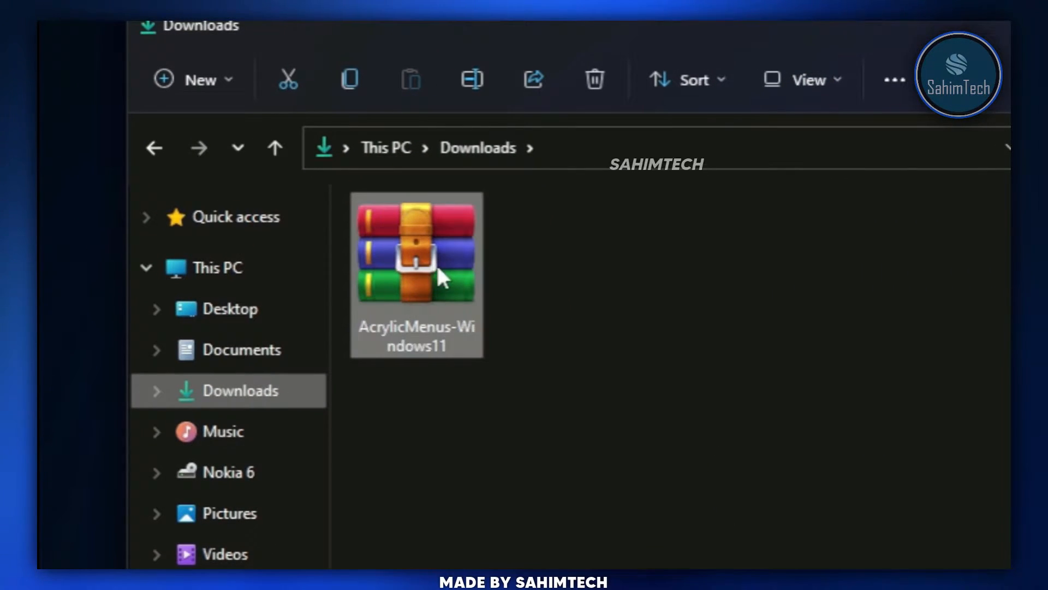
pyautogui.click(418, 259)
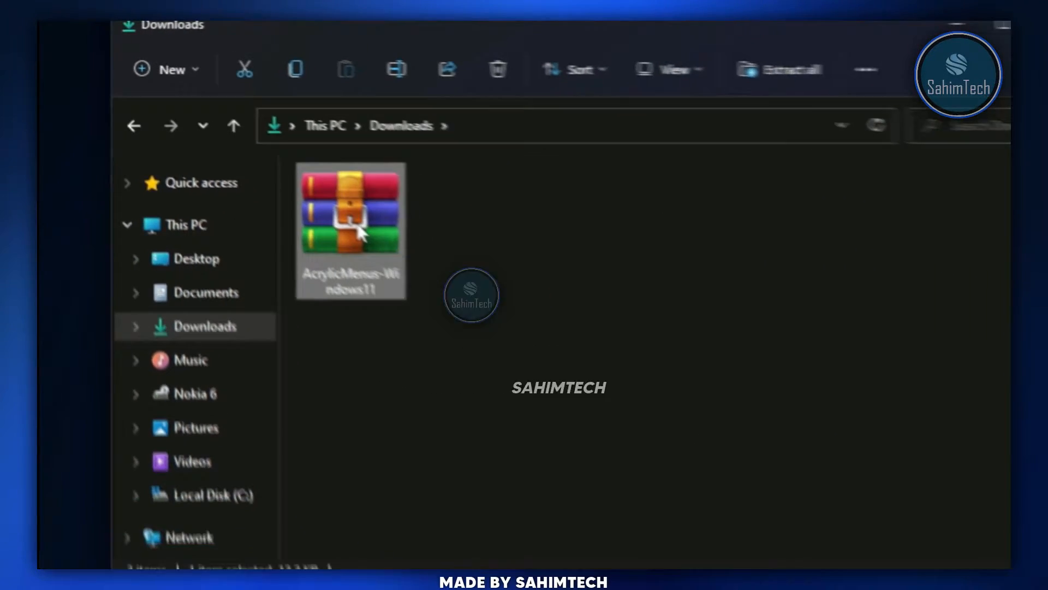
pyautogui.rightClick(349, 227)
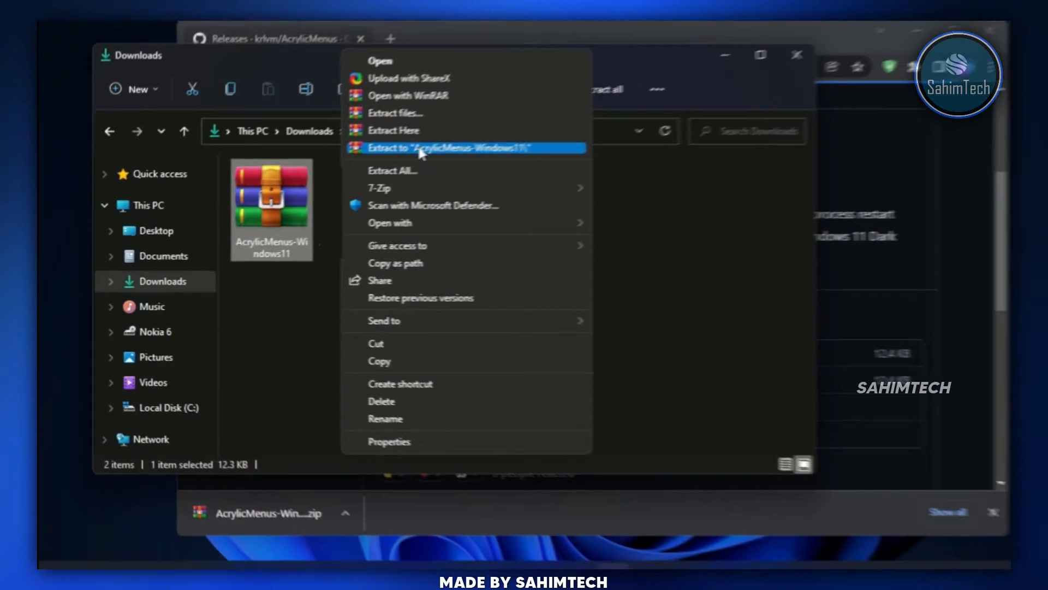
pyautogui.click(449, 147)
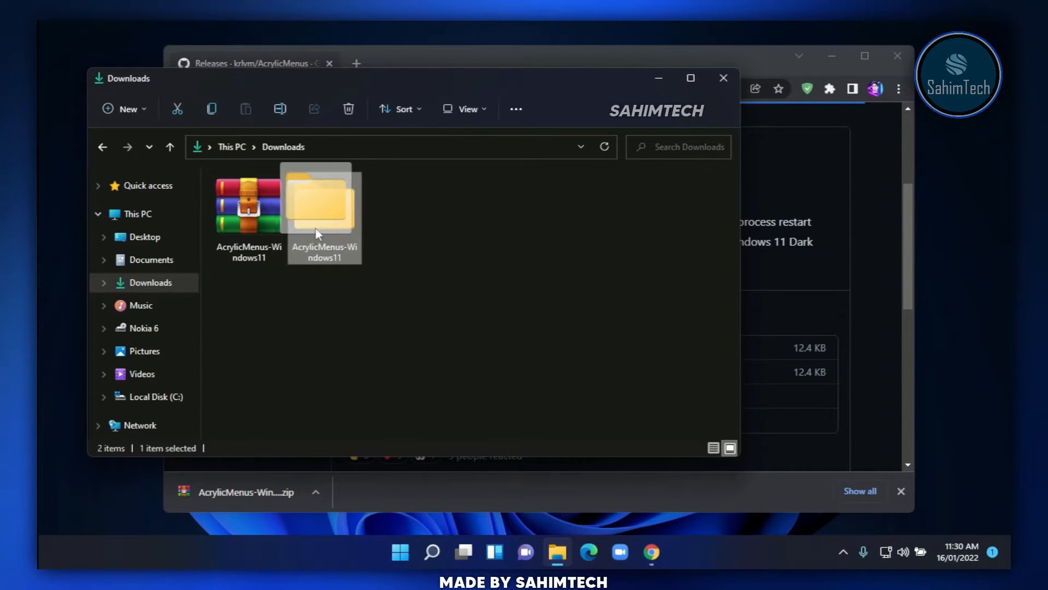
pyautogui.moveTo(365, 245)
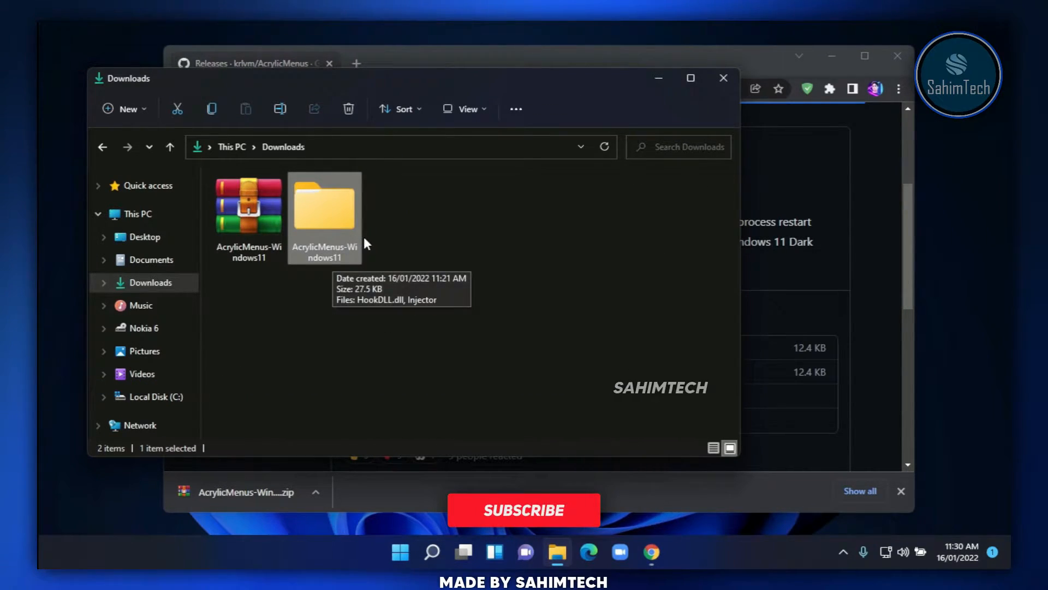
pyautogui.click(524, 510)
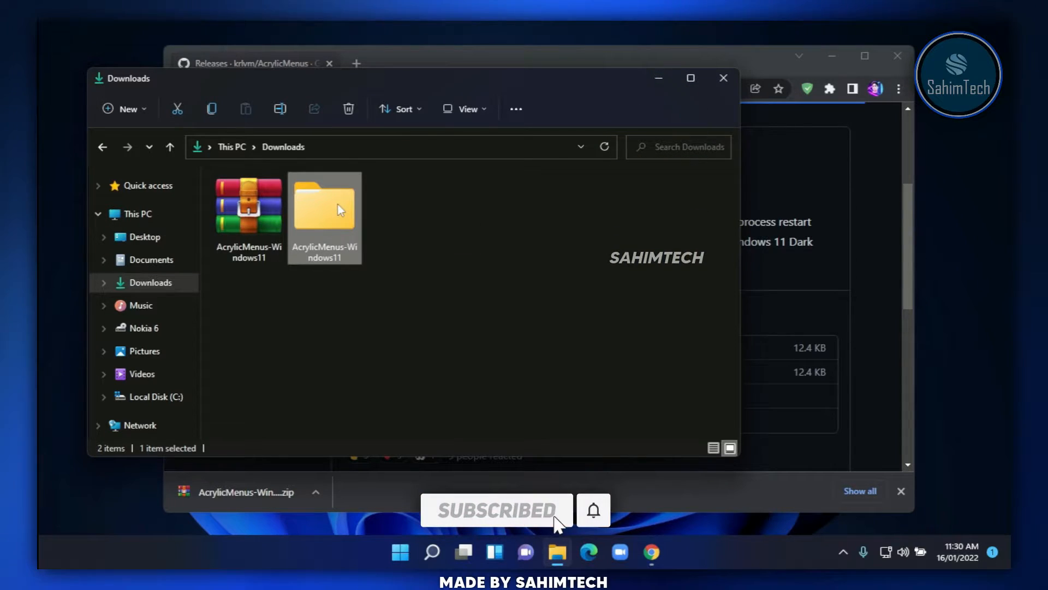
pyautogui.doubleClick(324, 205)
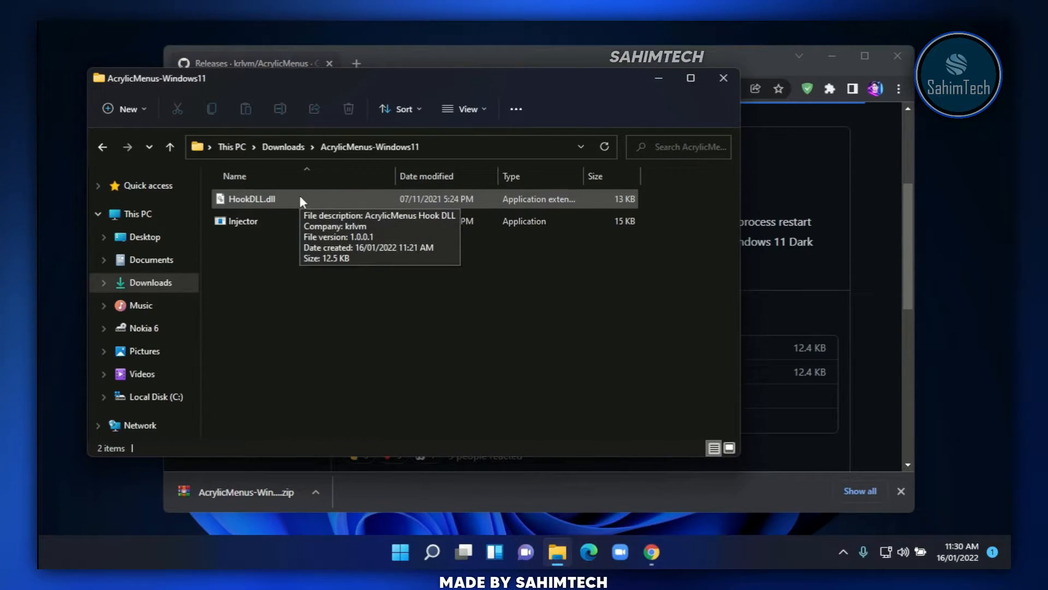
# Step: Run the Injector application from the AcrylicMenus-Windows11 folder
pyautogui.click(243, 222)
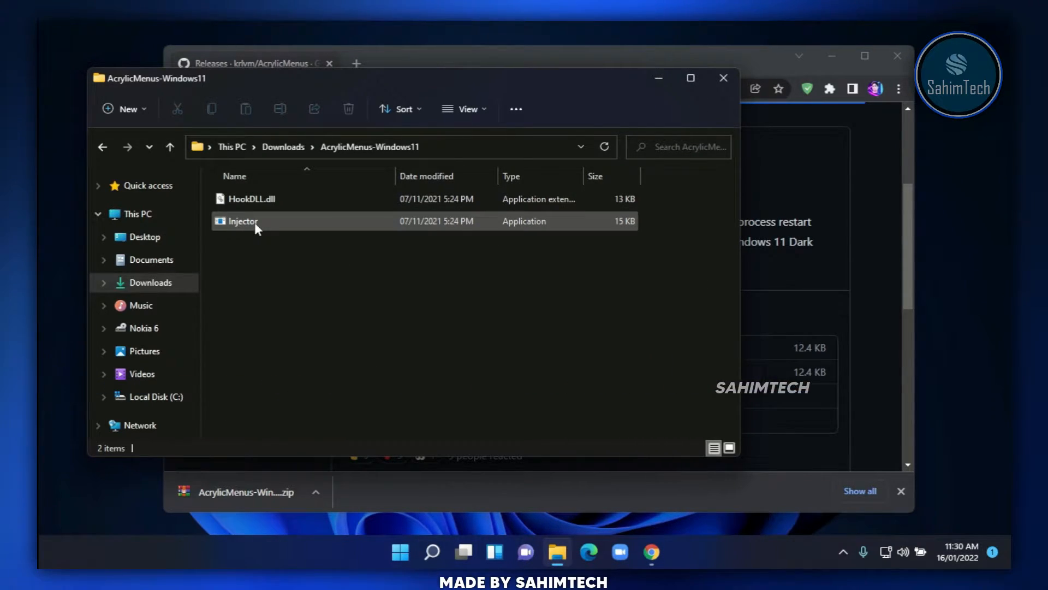
pyautogui.doubleClick(242, 221)
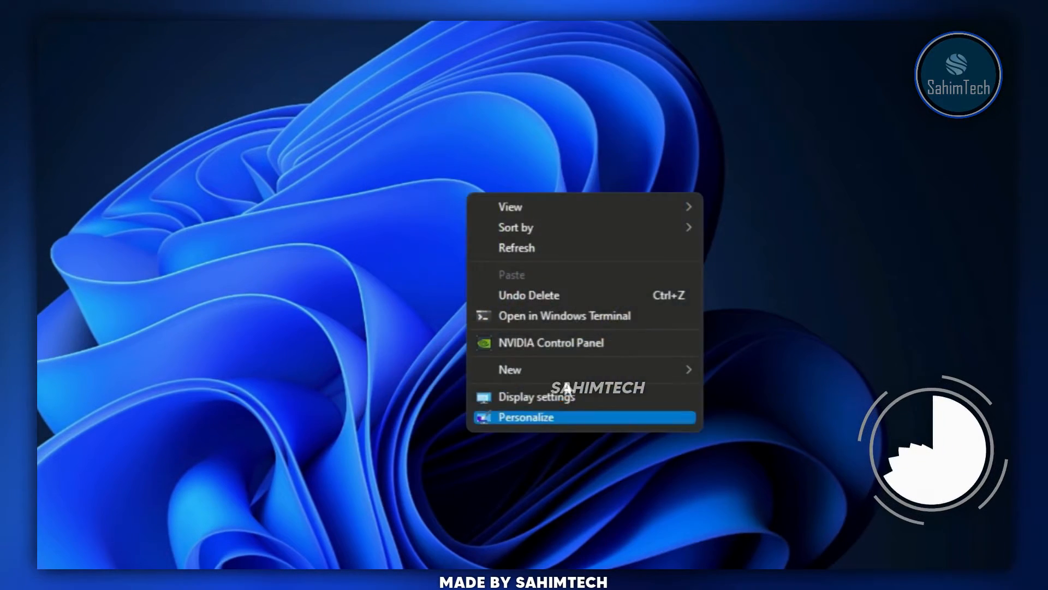
pyautogui.moveTo(549, 237)
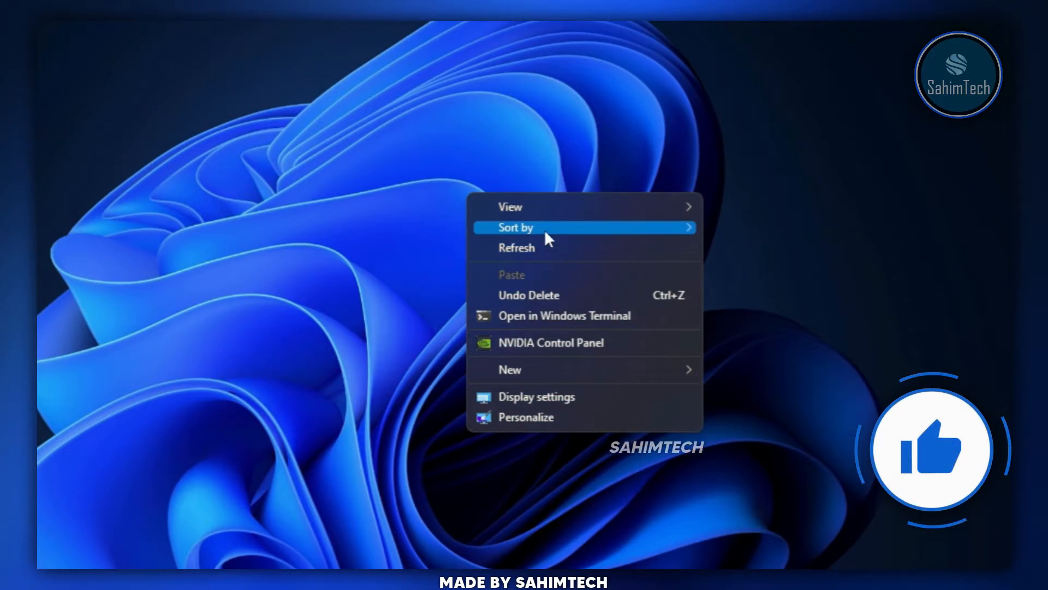
pyautogui.moveTo(595, 444)
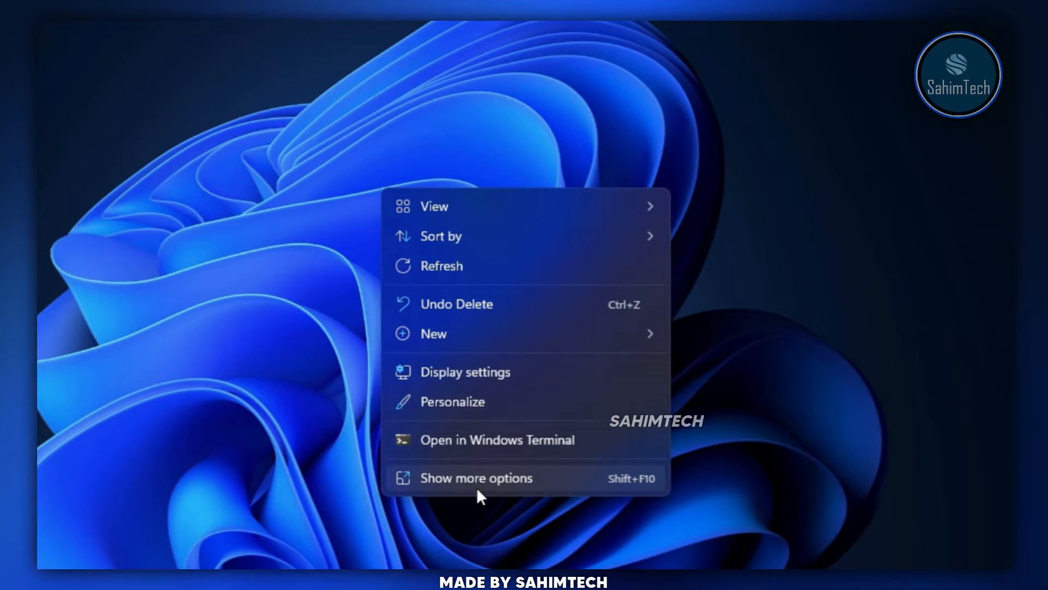
pyautogui.click(475, 478)
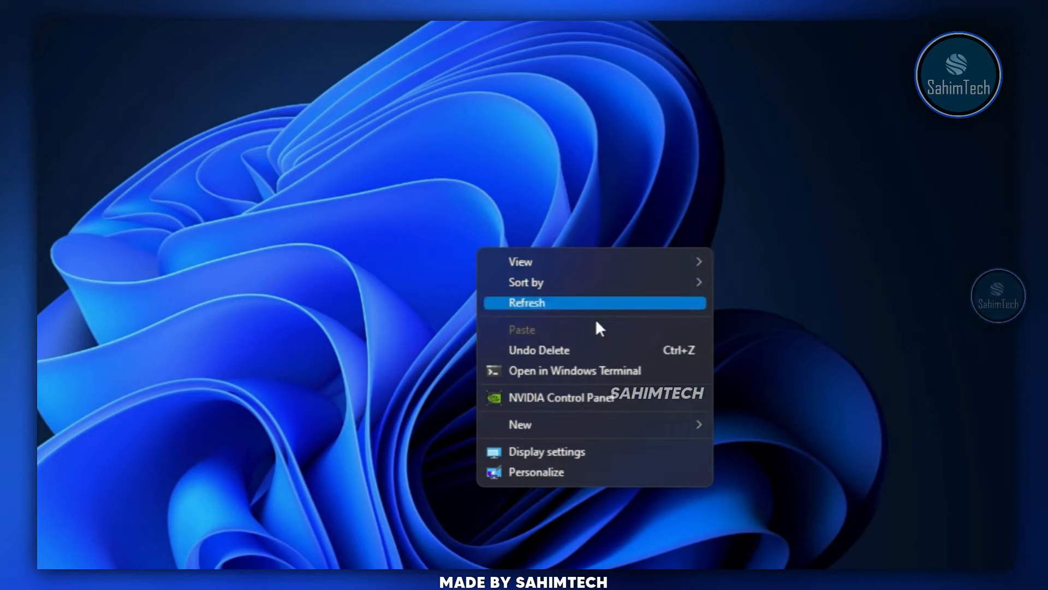
pyautogui.moveTo(613, 483)
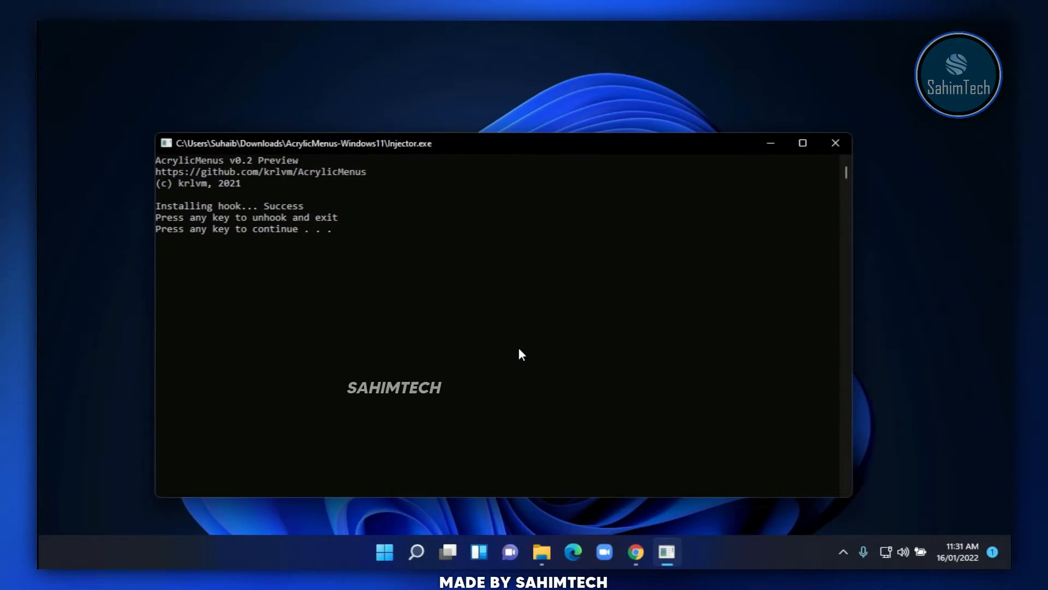
pyautogui.moveTo(228, 236)
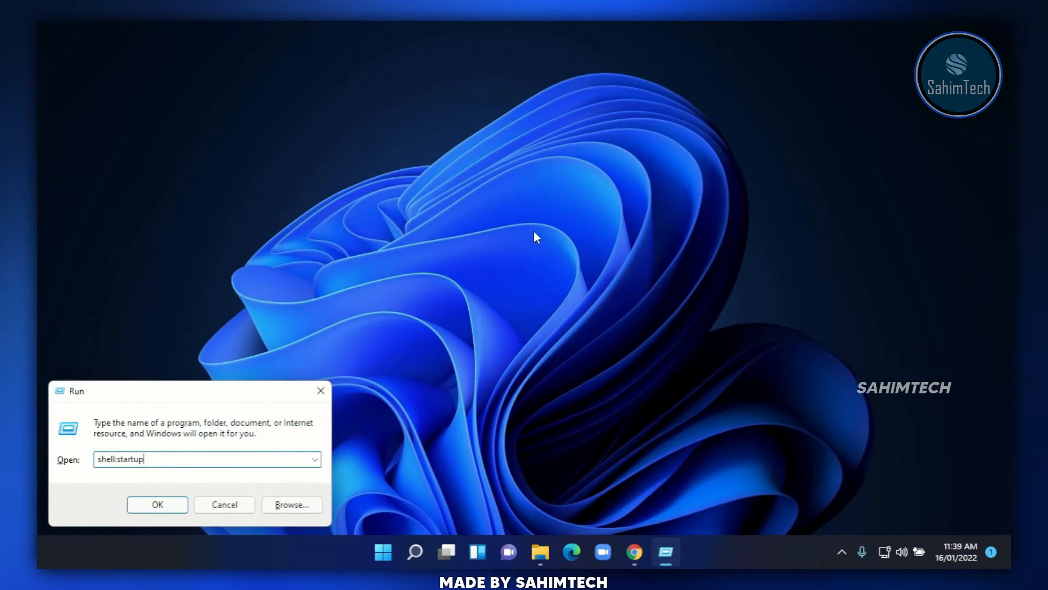
# Step: Open the Startup folder listing RoundedTB and Windows11DragAndDropToTaskbarFix
pyautogui.click(157, 505)
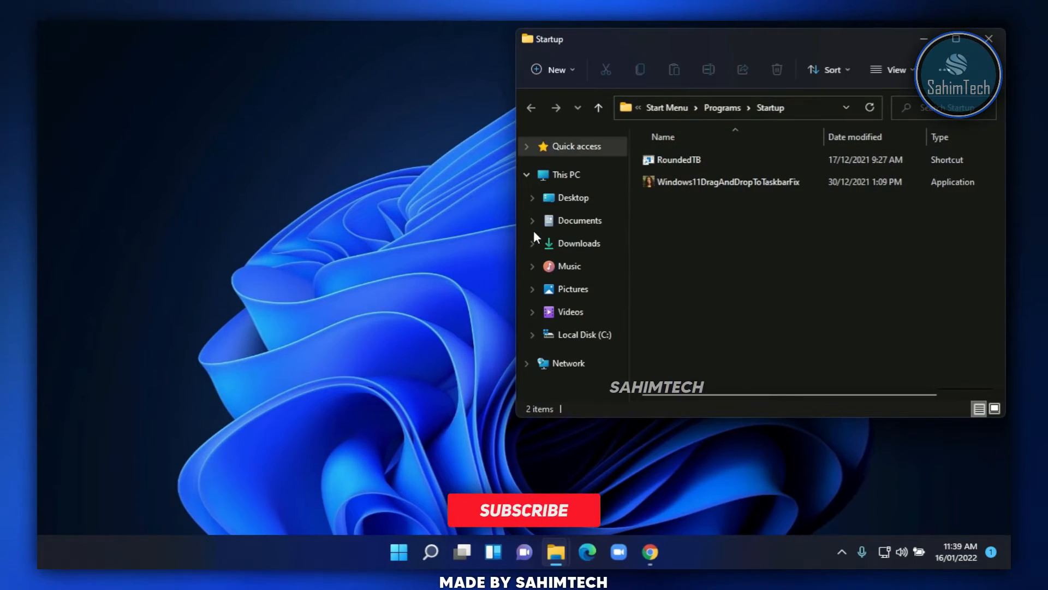
pyautogui.click(523, 510)
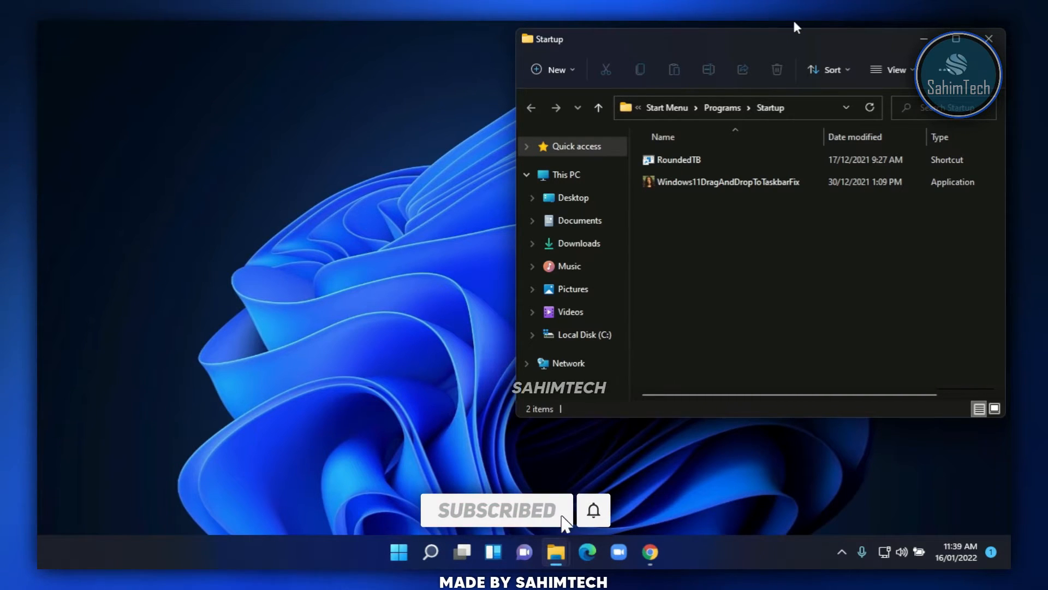
pyautogui.moveTo(556, 553)
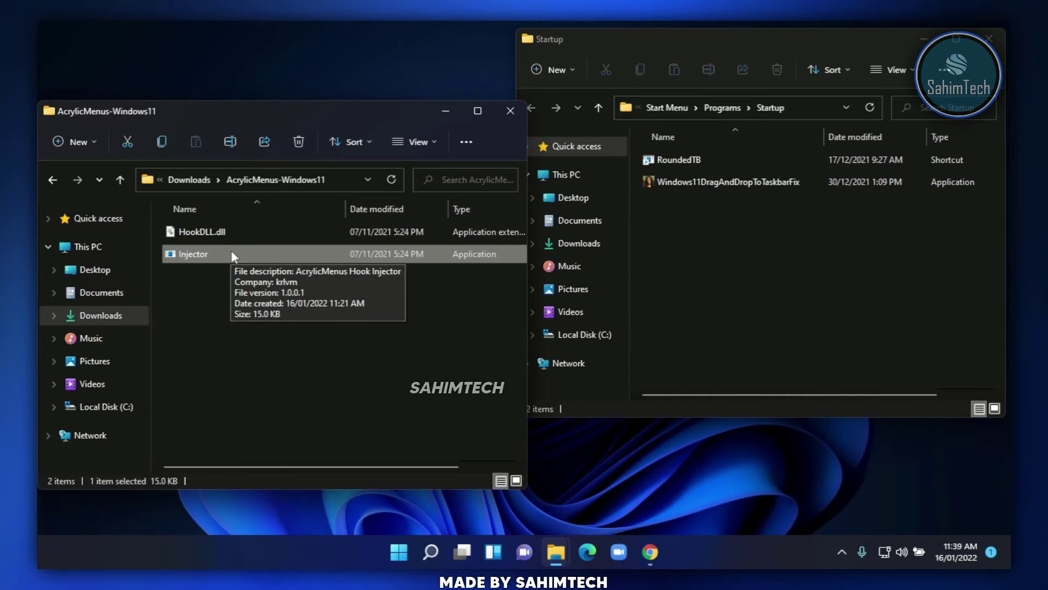
# Step: Create a shortcut to Injector from its classic right-click menu
pyautogui.rightClick(193, 254)
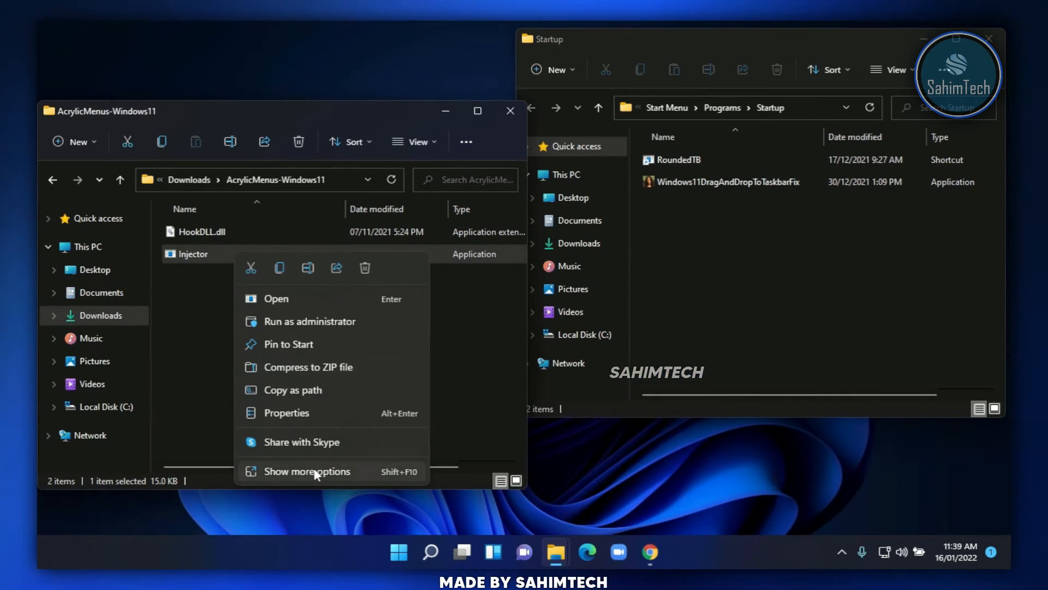
pyautogui.click(307, 471)
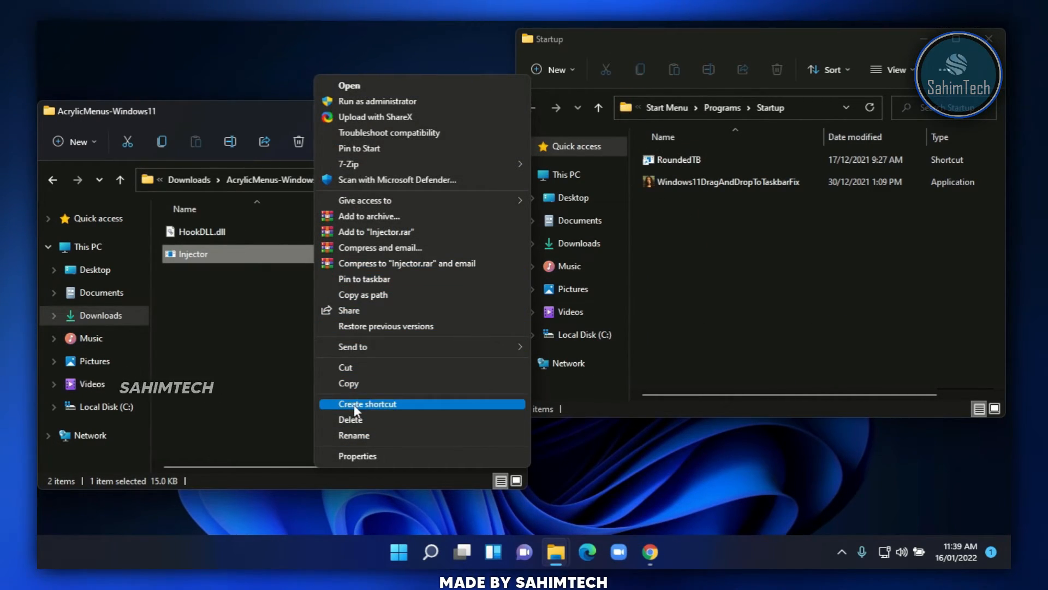
pyautogui.click(367, 404)
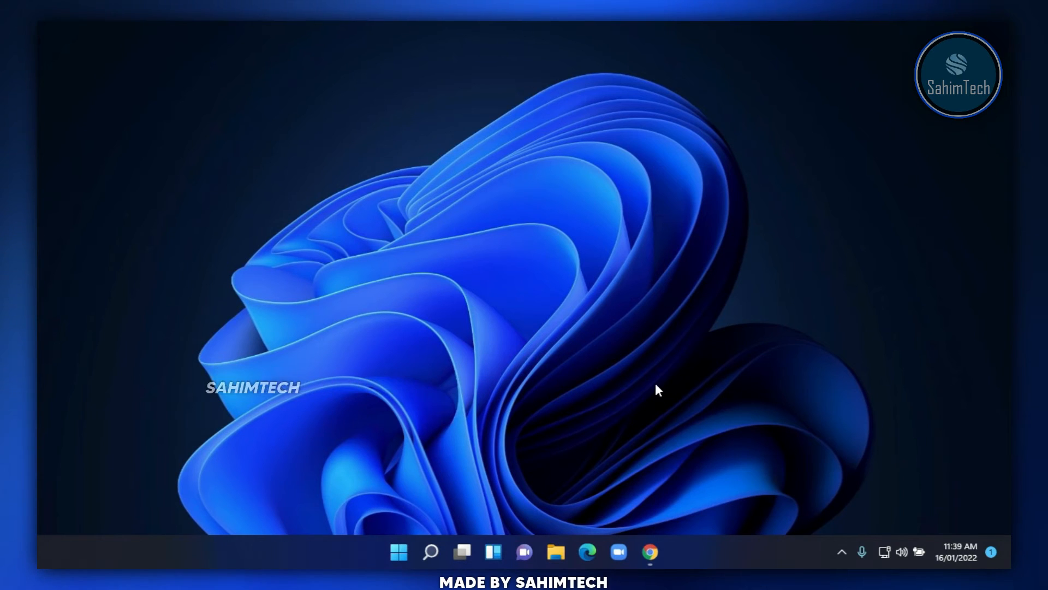
pyautogui.rightClick(658, 390)
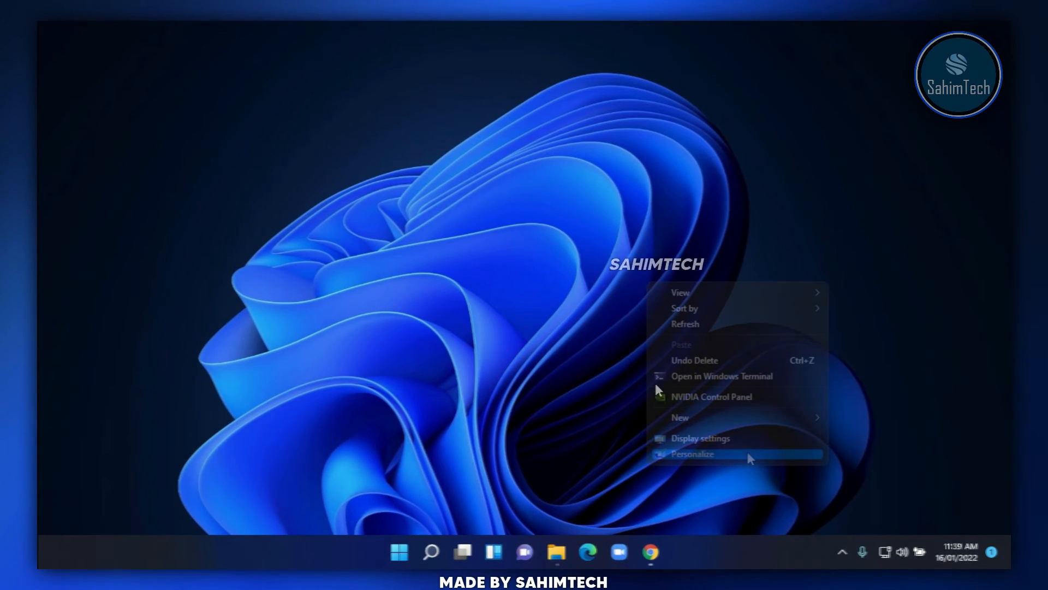